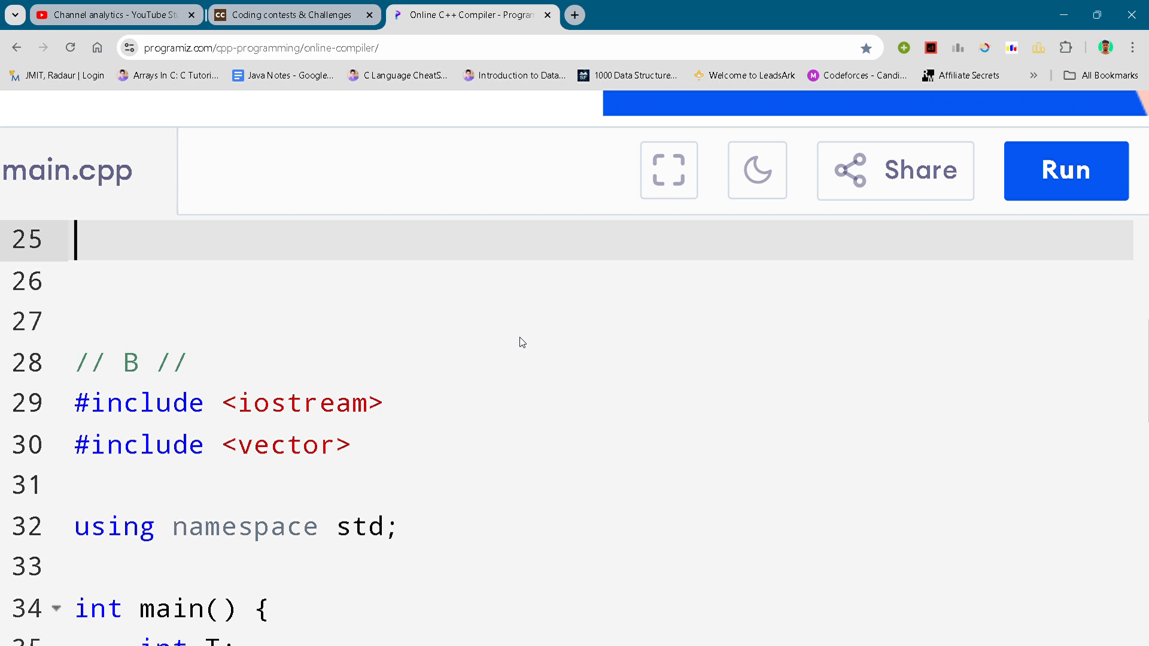
mouse_move(645, 229)
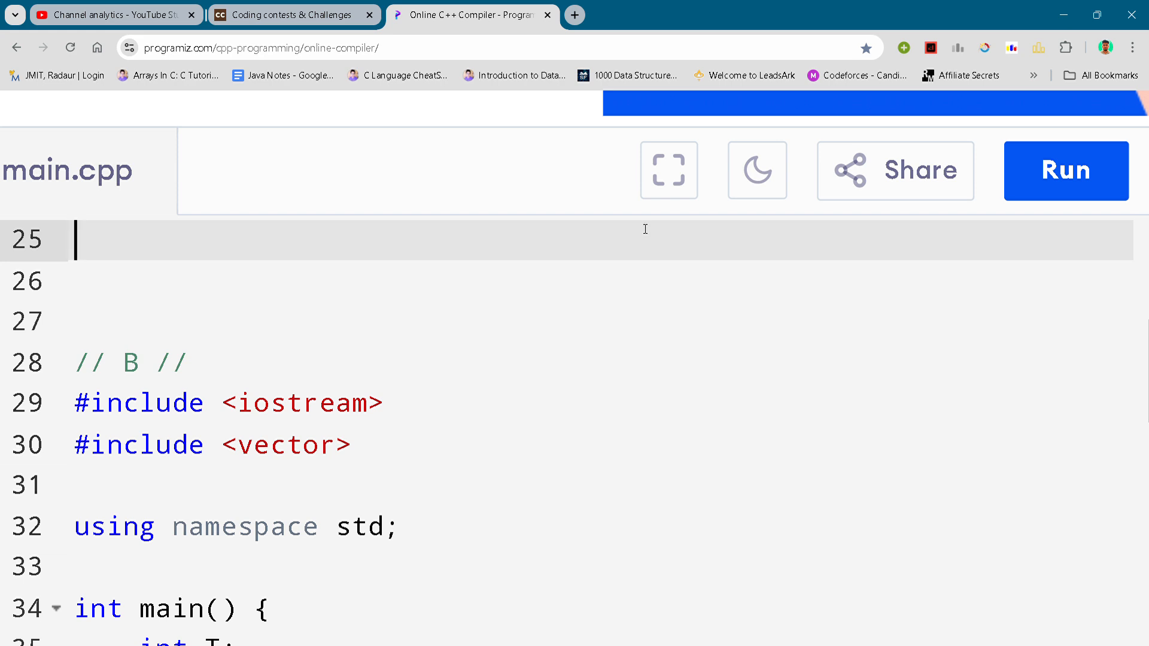
mouse_move(780, 639)
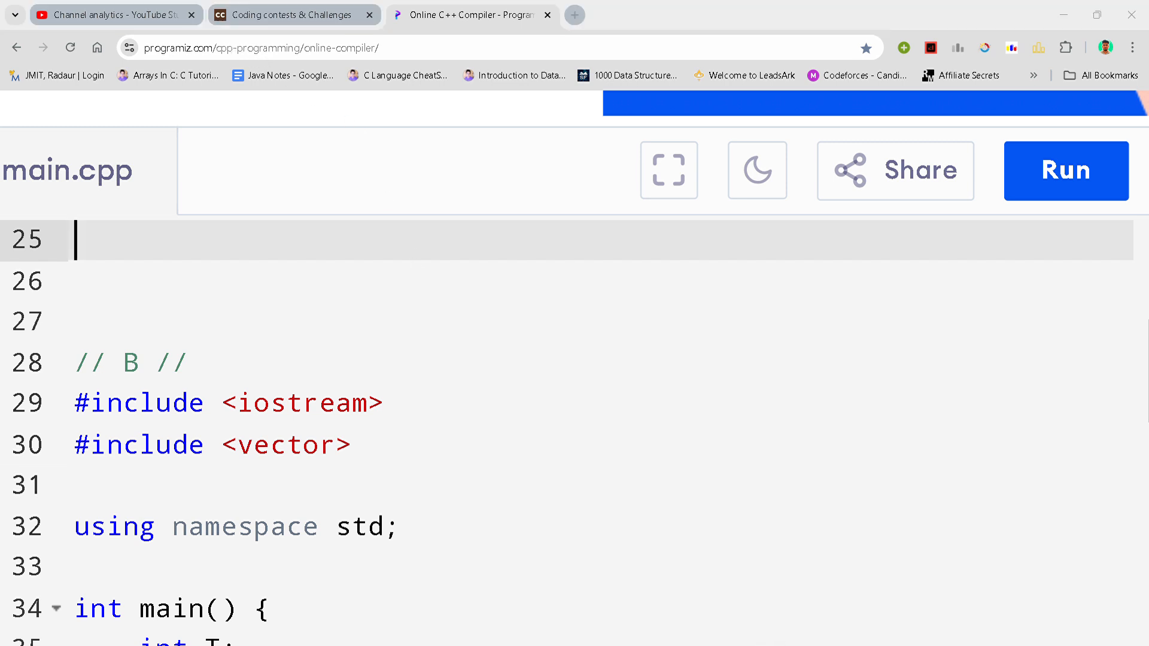
mouse_move(869, 532)
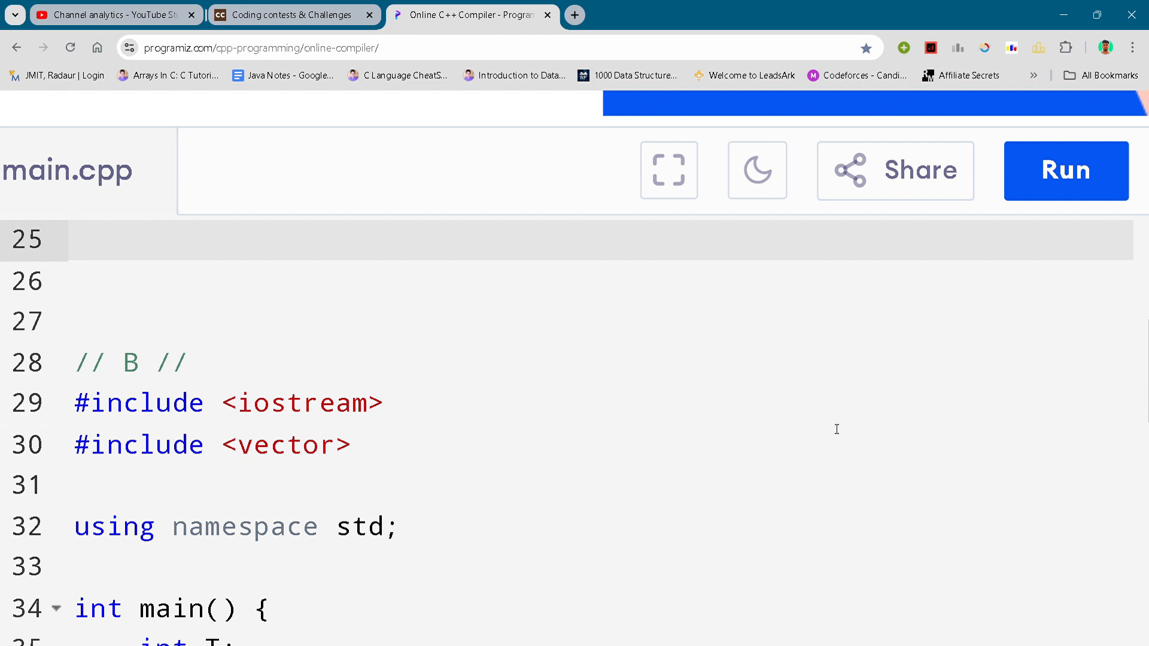
Scroll main.cpp from the includes down to main's return 0 and closing brace
click(75, 239)
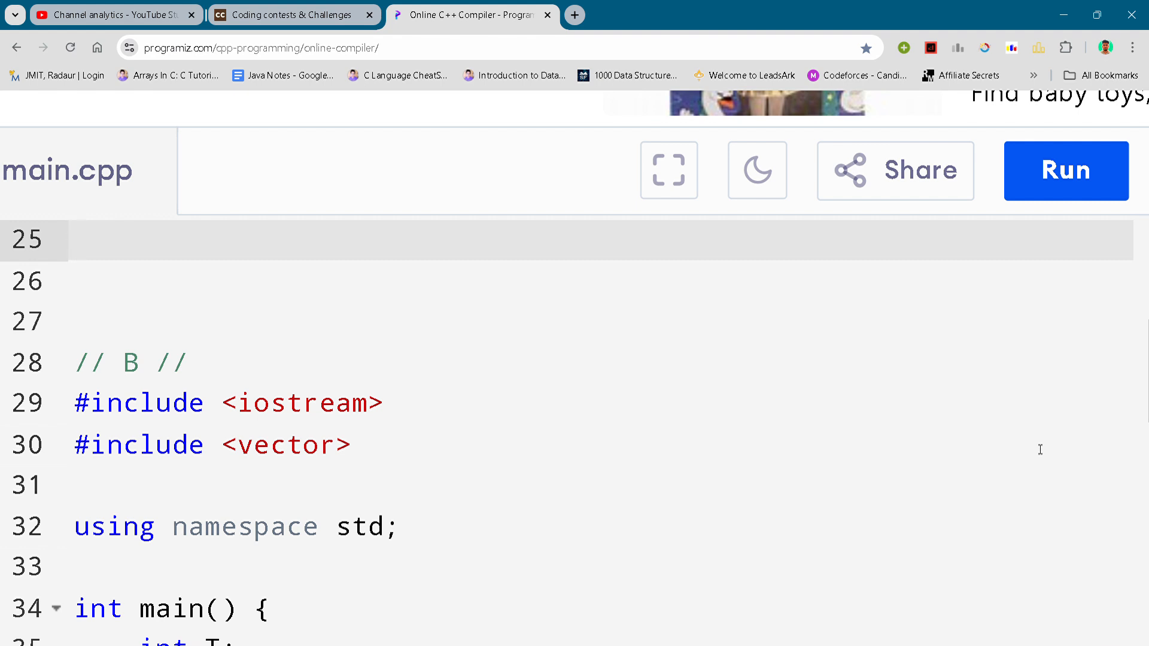
scroll(down, 3)
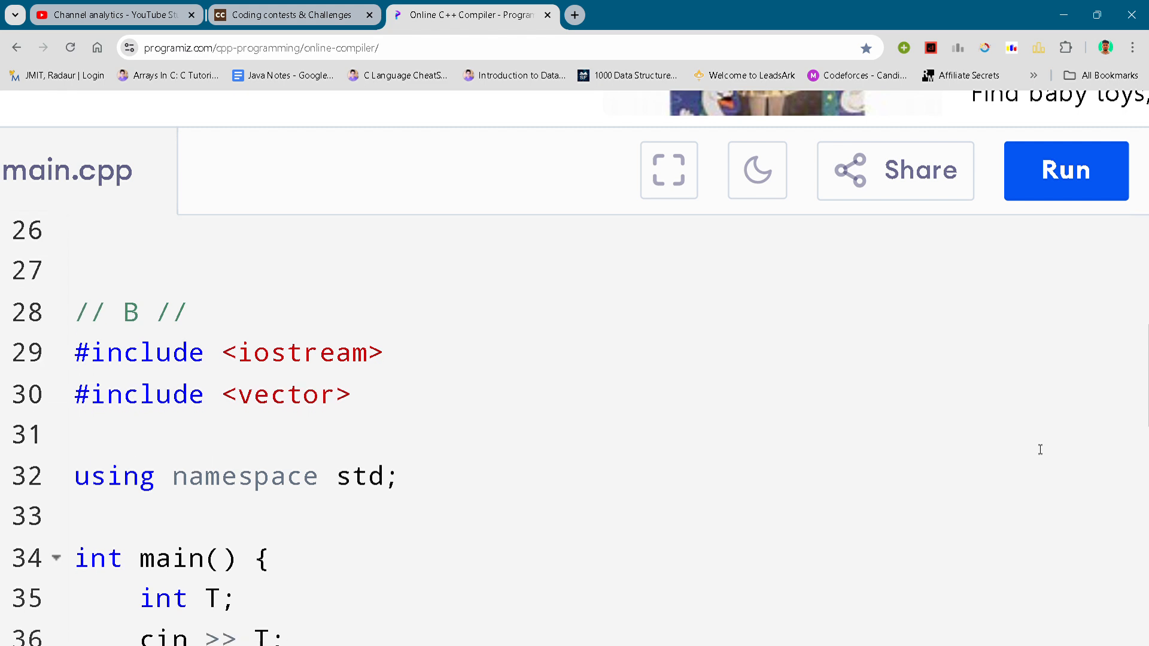
scroll(down, 3)
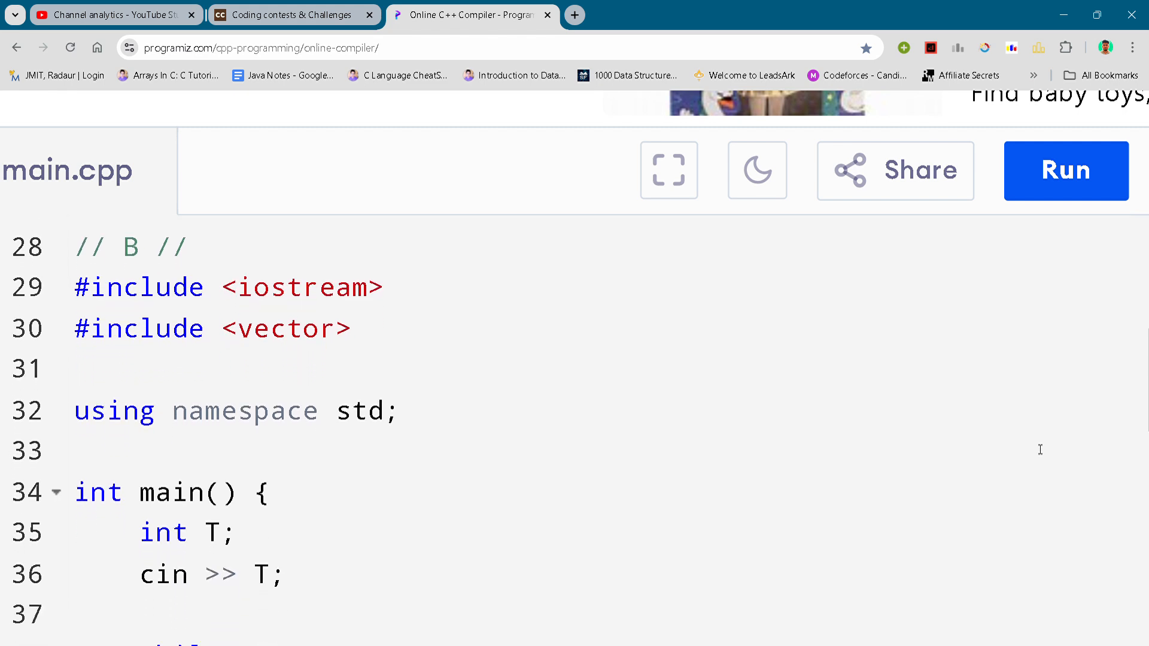
scroll(down, 3)
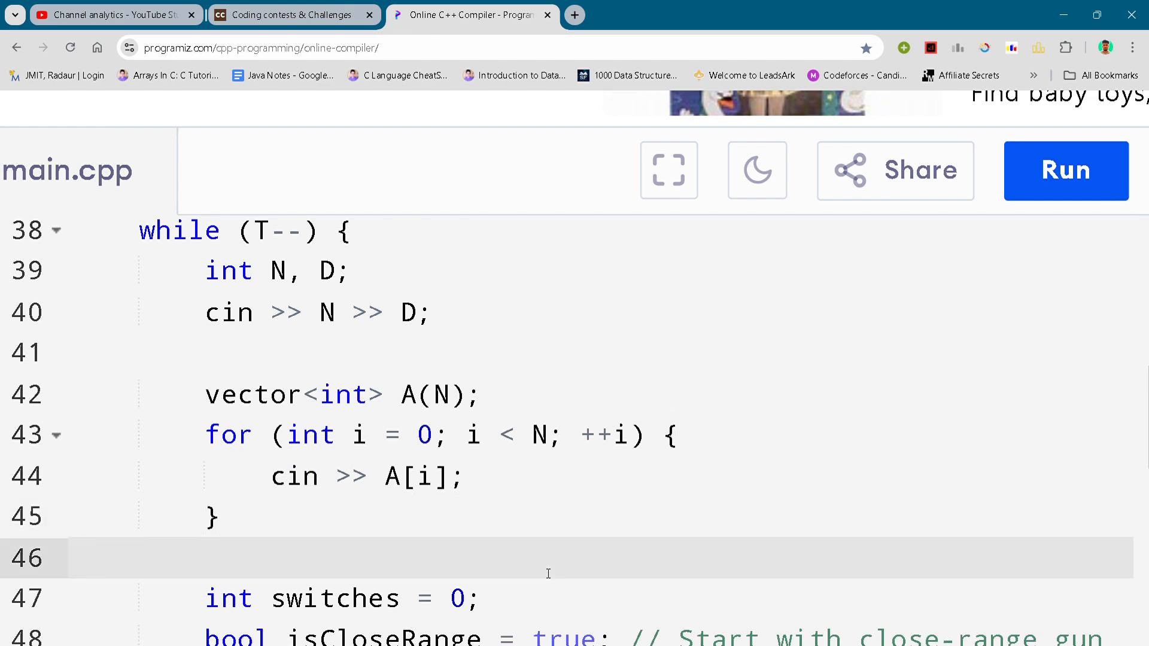
scroll(down, 3)
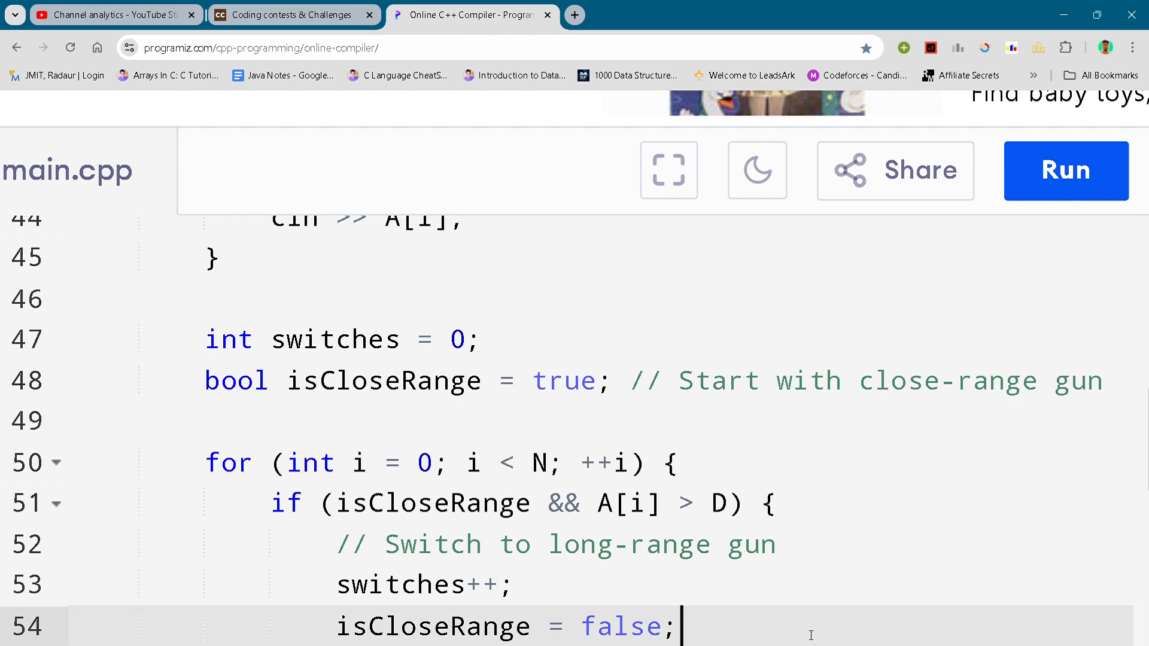
scroll(down, 3)
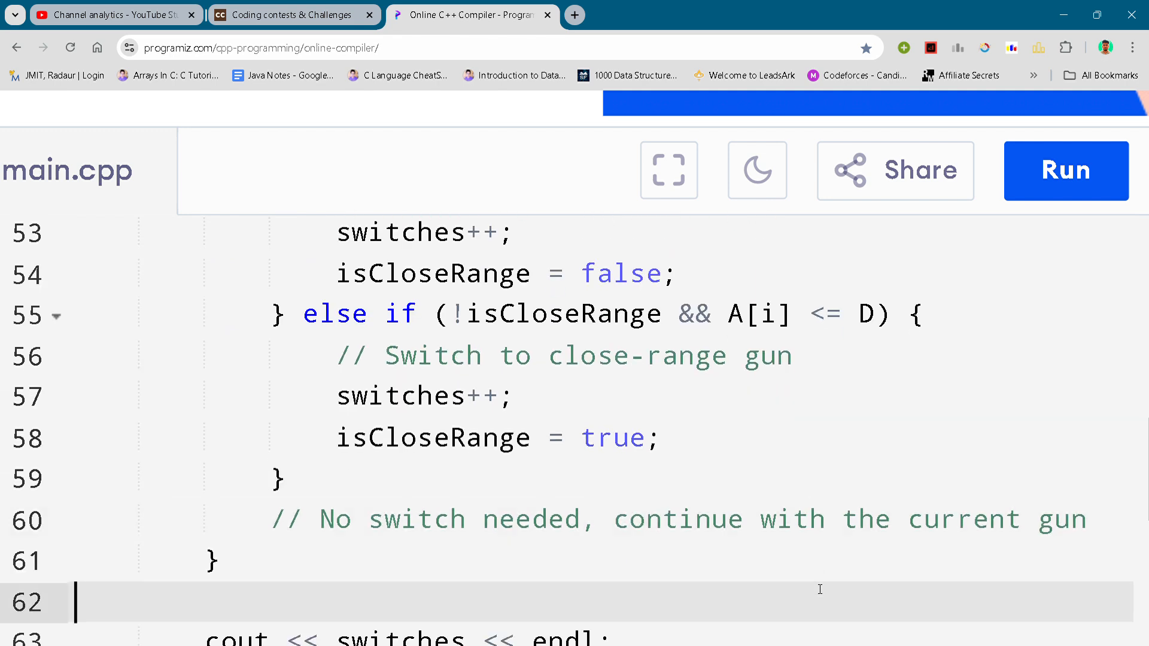
scroll(down, 3)
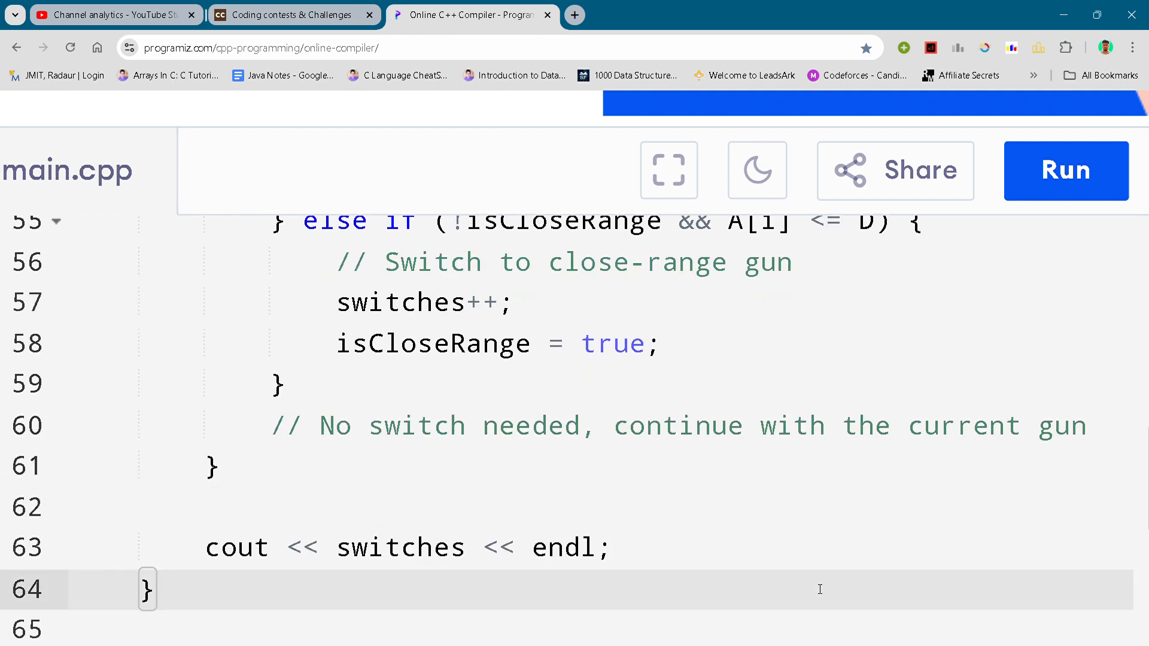
scroll(down, 3)
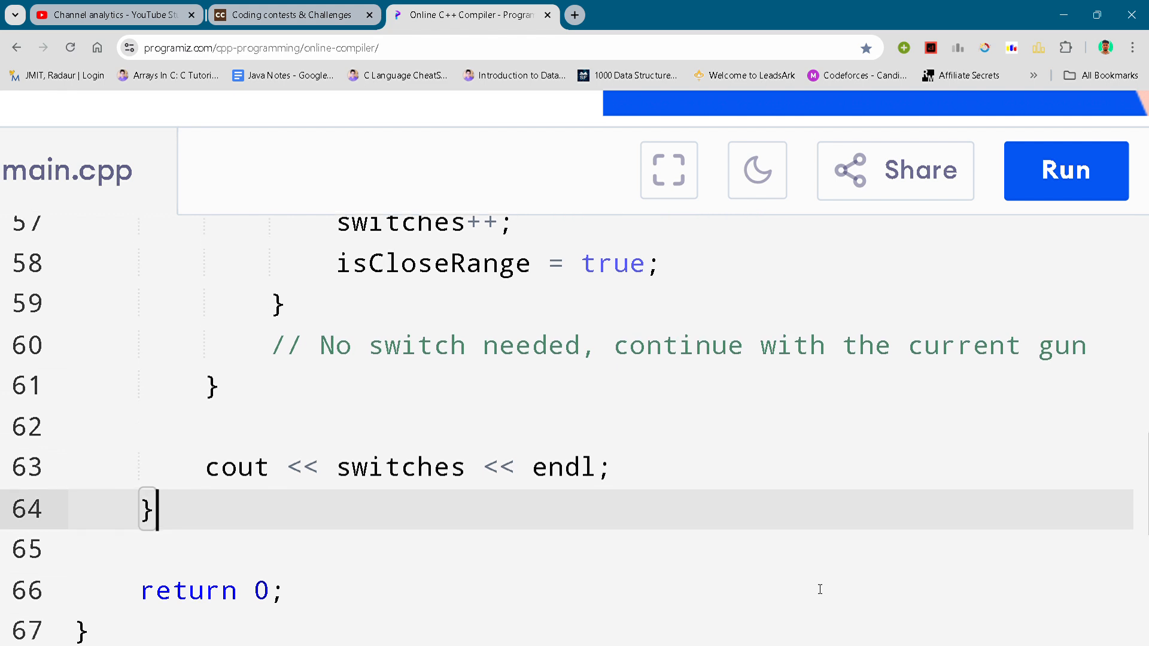
scroll(down, 3)
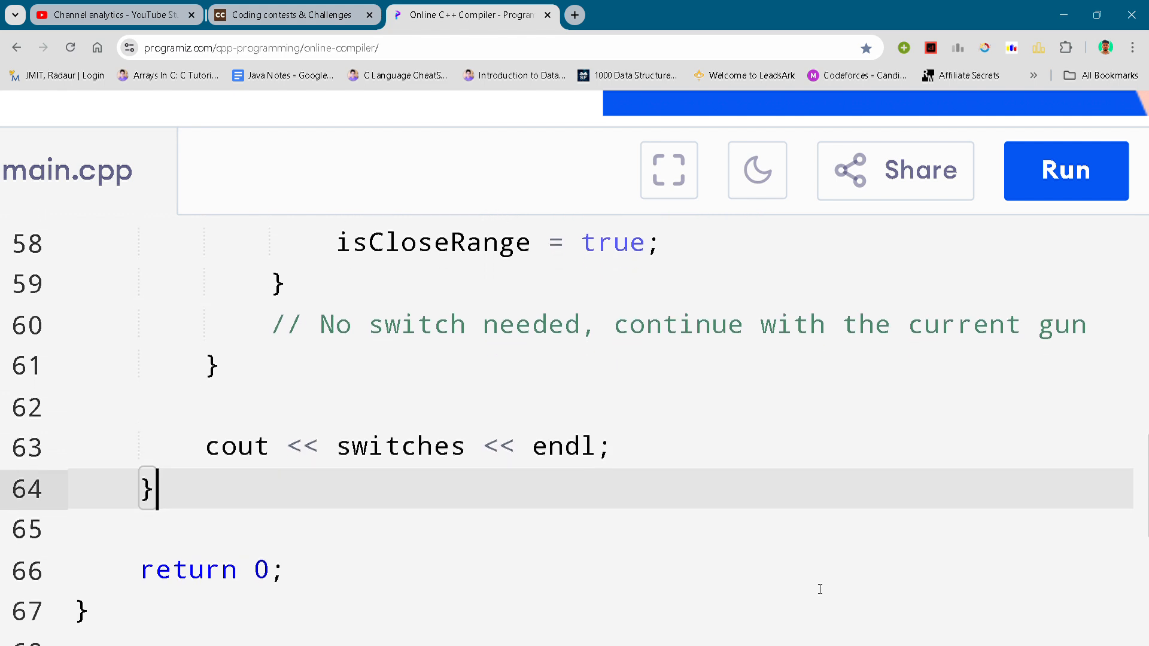